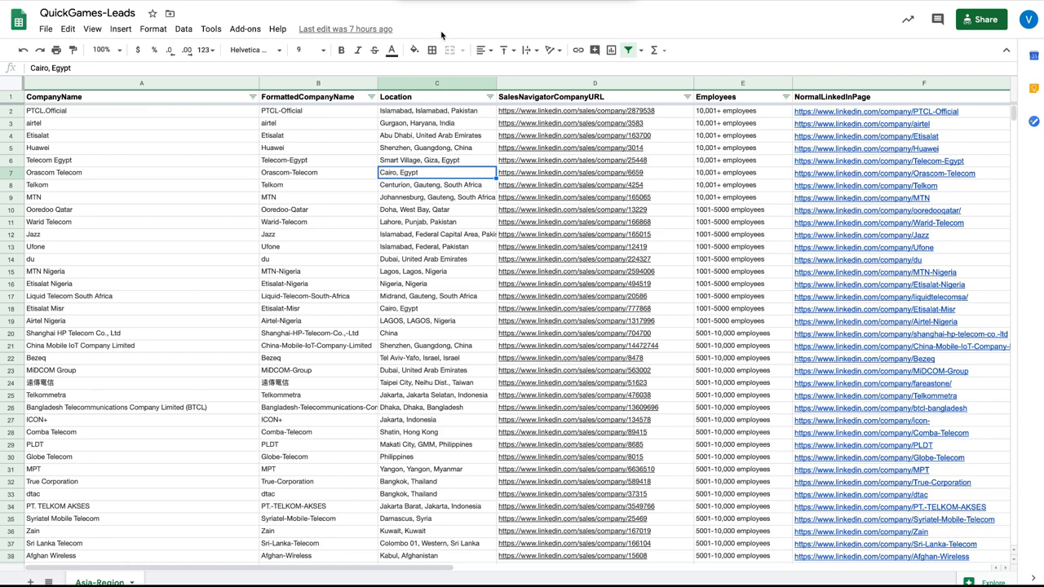
mouse_move(115, 172)
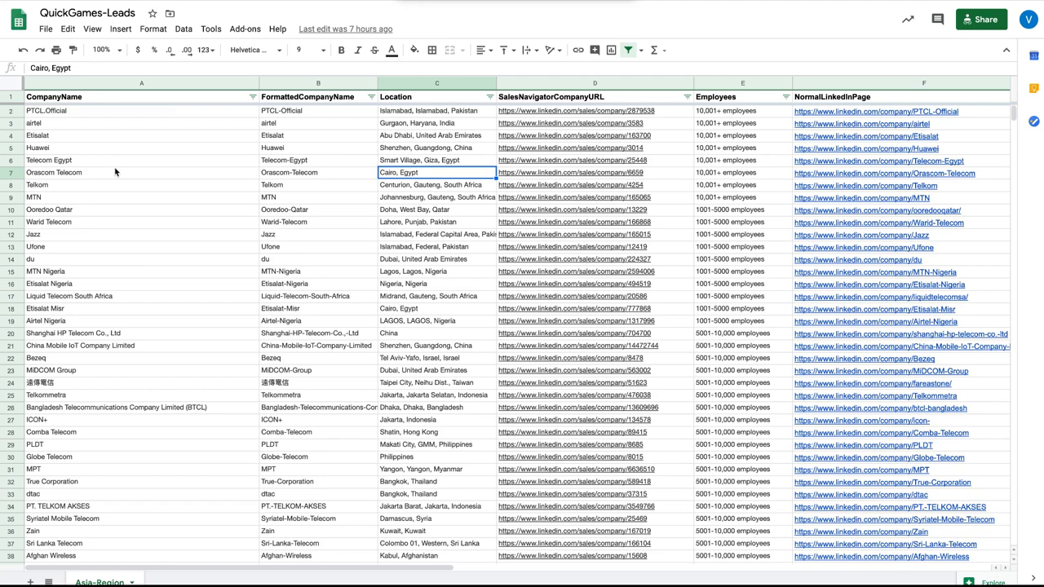
mouse_move(82, 270)
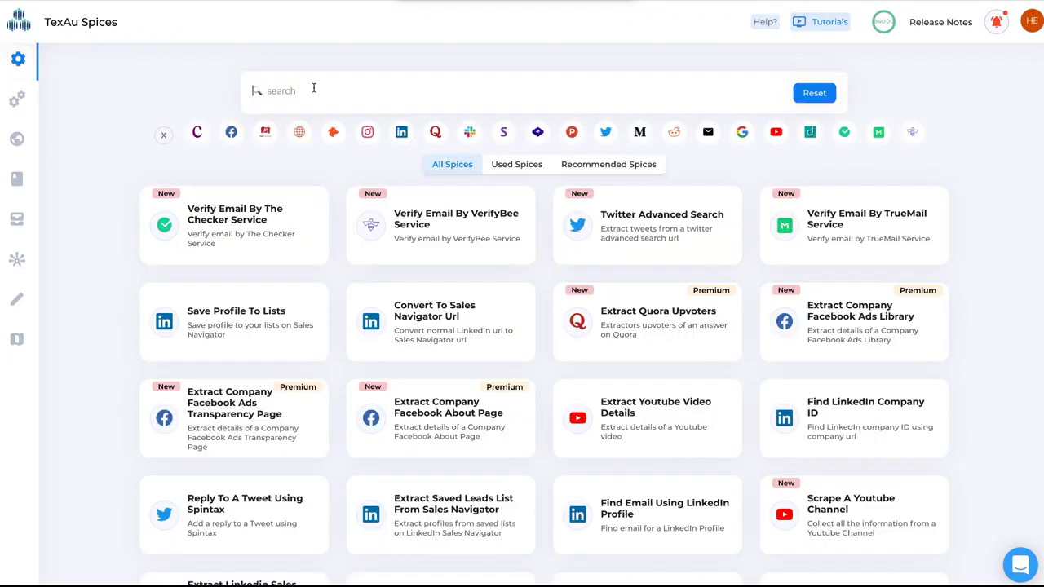
Search the Spices catalogue for 'find a' and open Find A LinkedIn Company Page
type("find a")
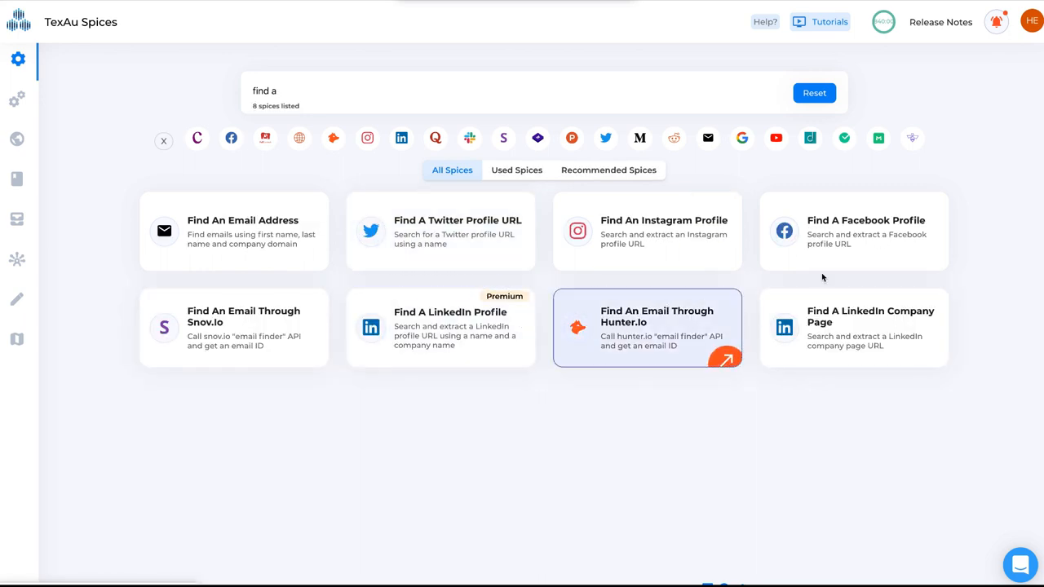
left_click(853, 327)
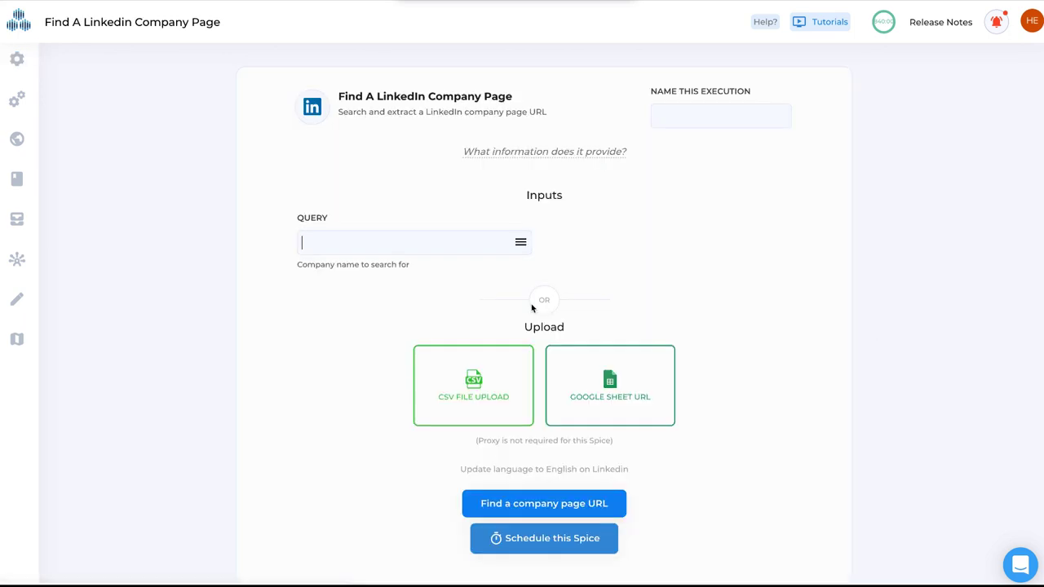
mouse_move(609, 384)
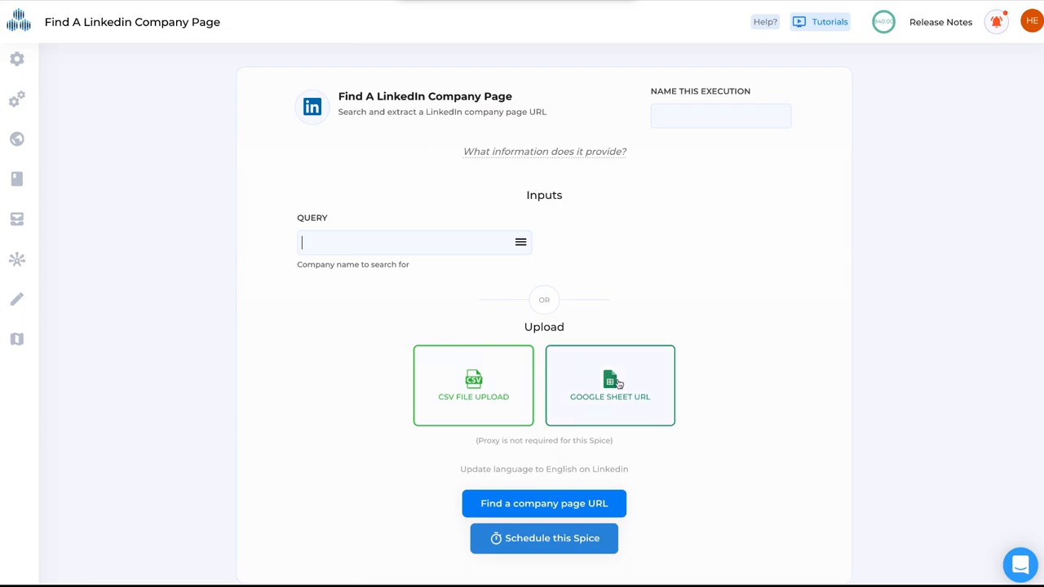
Use a Google Sheet link as input, map query to column A (CompanyName), headers on
left_click(609, 384)
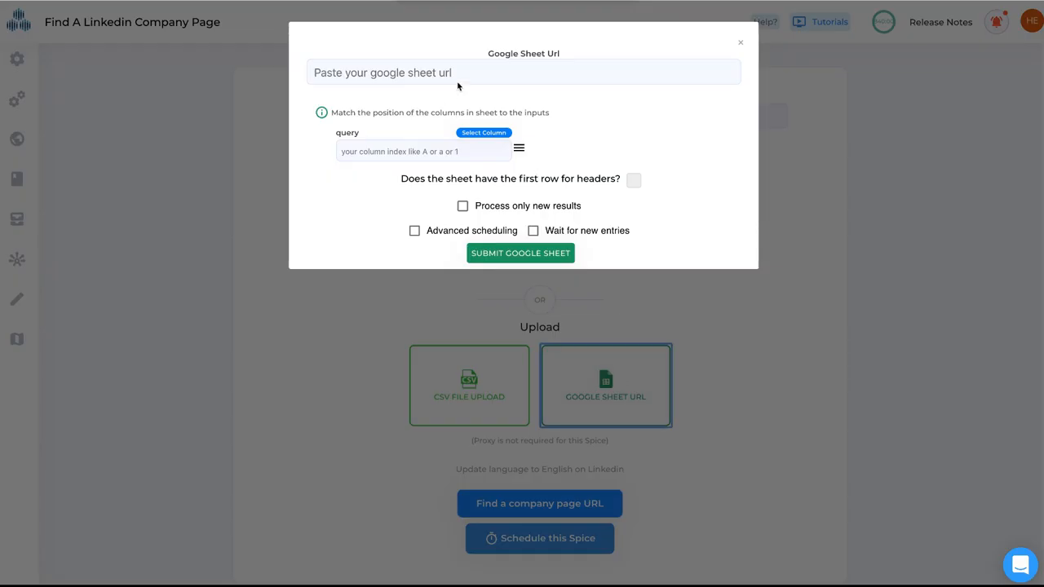
mouse_move(457, 86)
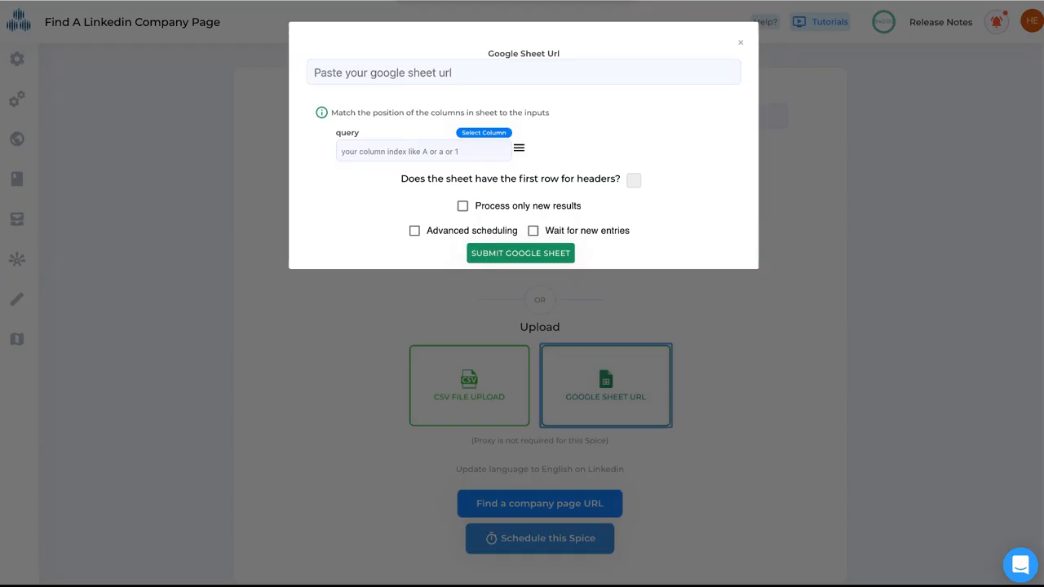
left_click(519, 253)
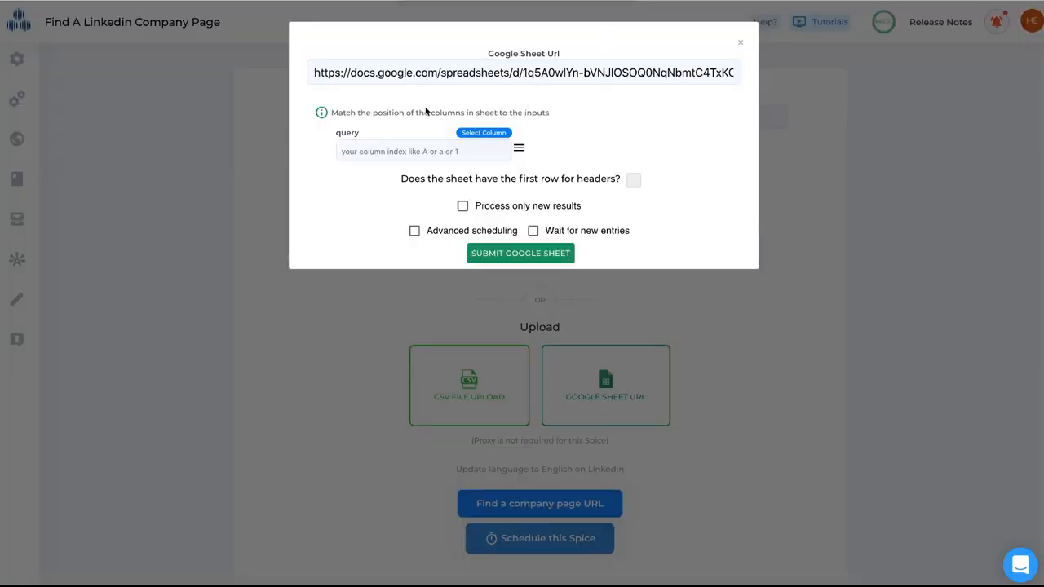
left_click(483, 132)
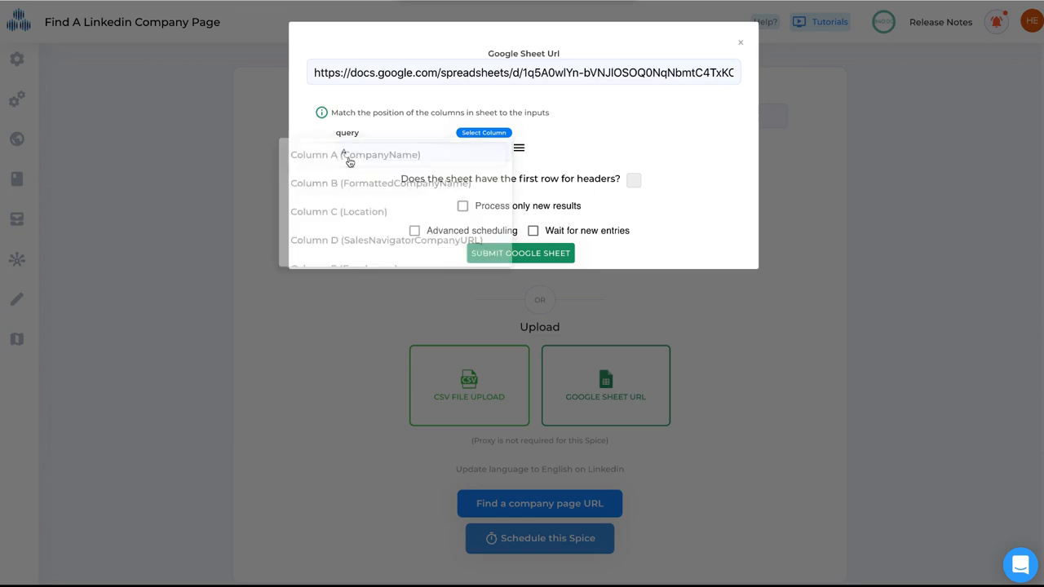
left_click(354, 154)
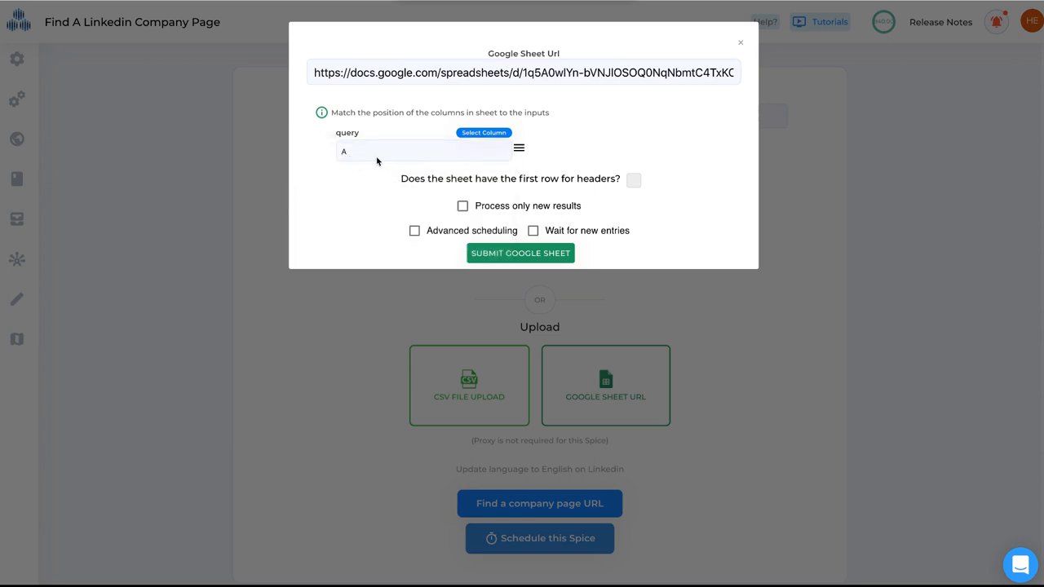
mouse_move(643, 187)
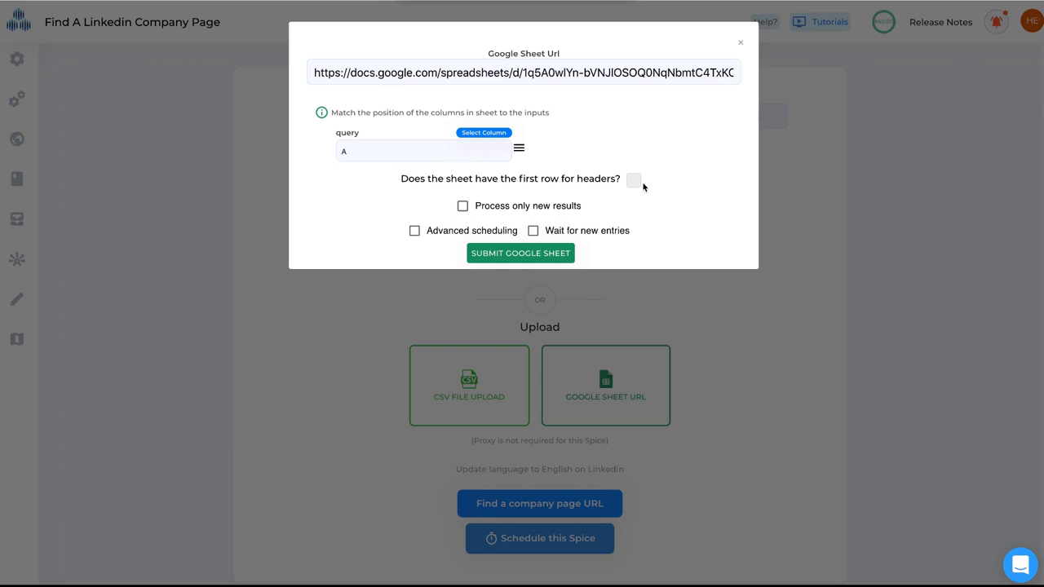
left_click(633, 180)
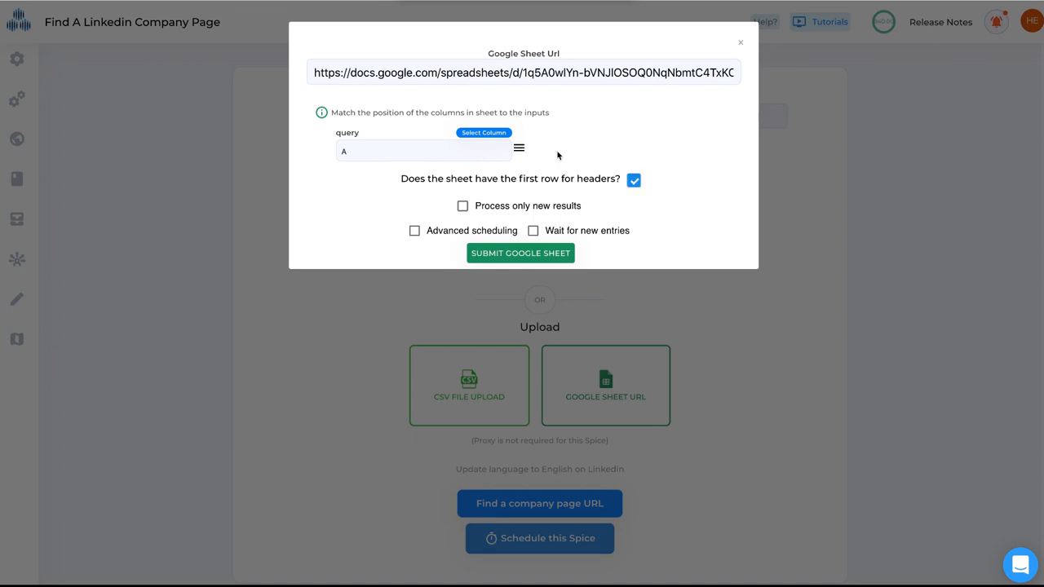
mouse_move(388, 231)
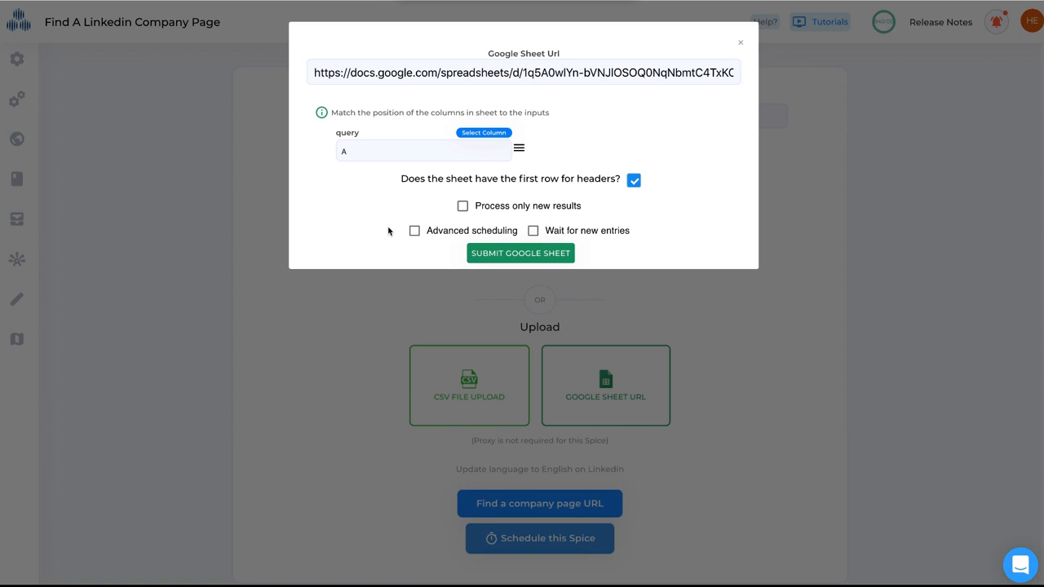
mouse_move(465, 230)
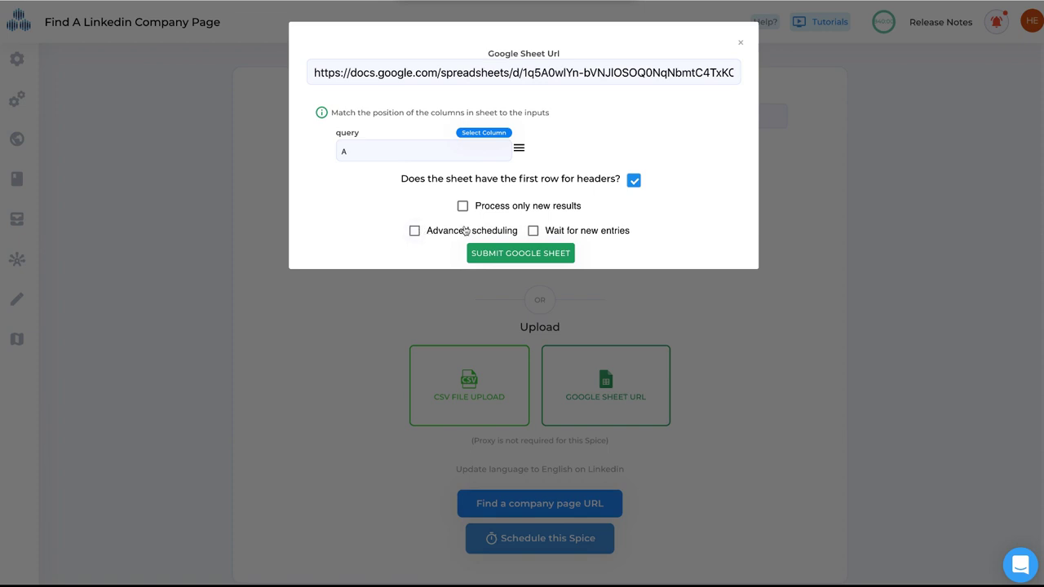
mouse_move(414, 230)
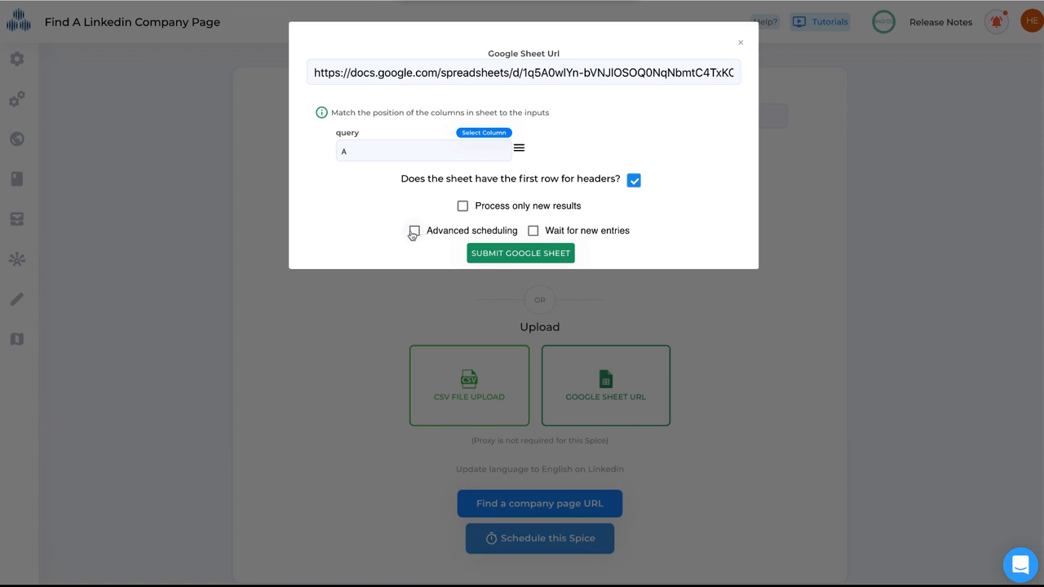
Enable advanced scheduling with a 0–1 minute wait and 5 and 3 rows per operation
left_click(414, 230)
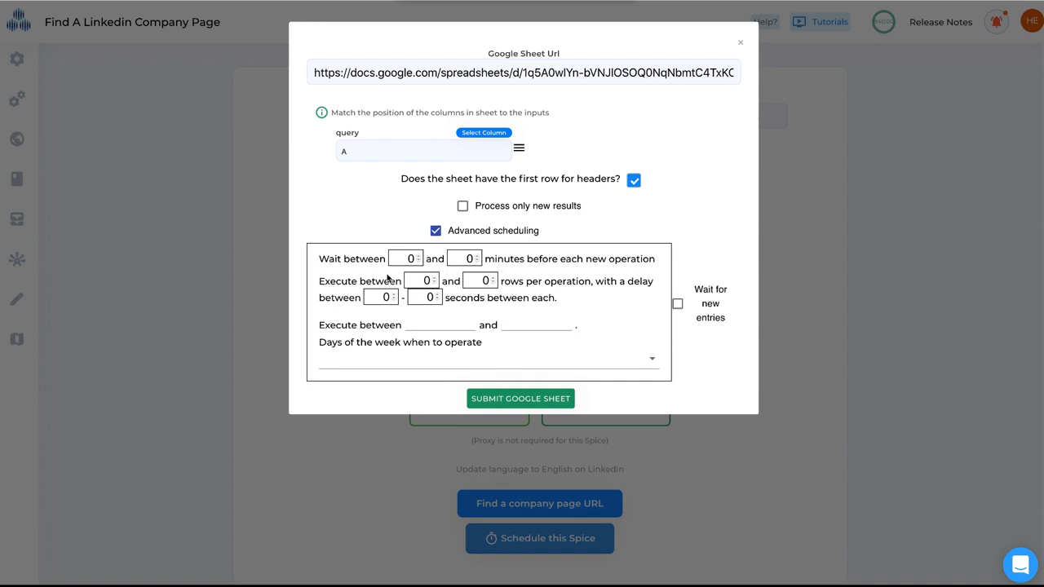
mouse_move(349, 262)
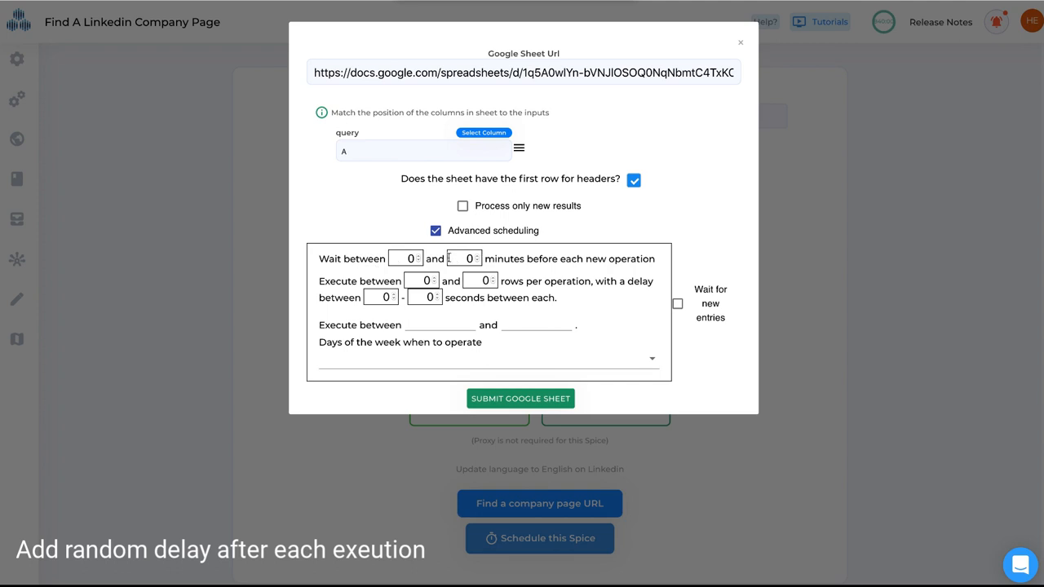
left_click(475, 262)
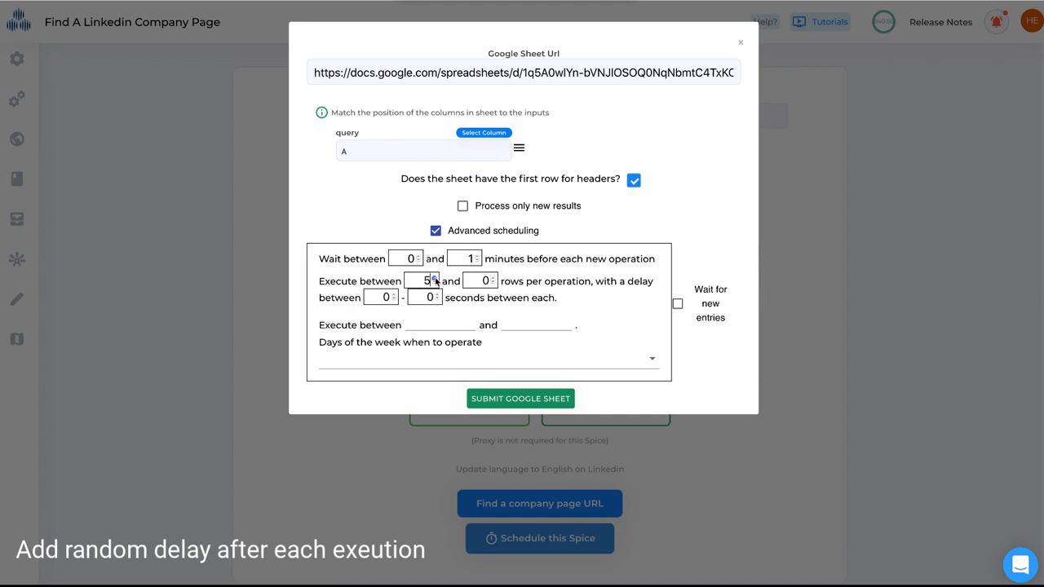
type("3")
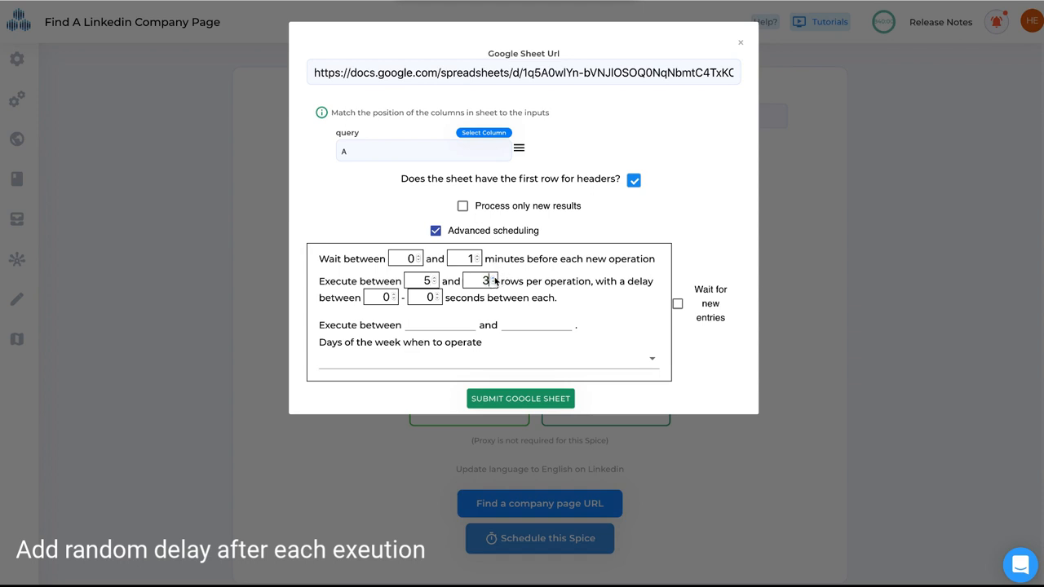
Raise the random delay between rows to 0–15 seconds
left_click(493, 277)
type("10")
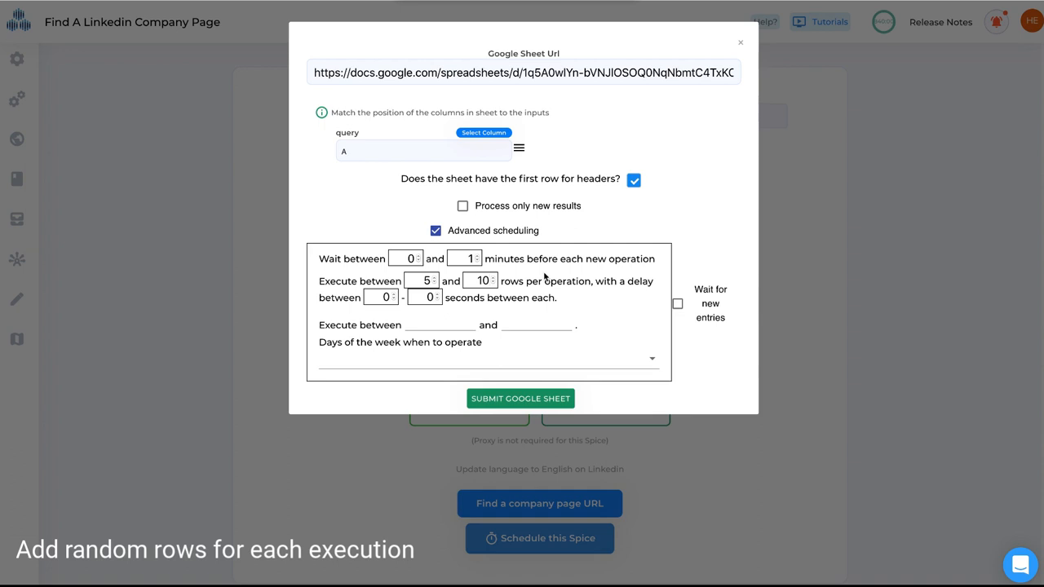
mouse_move(357, 255)
type("11")
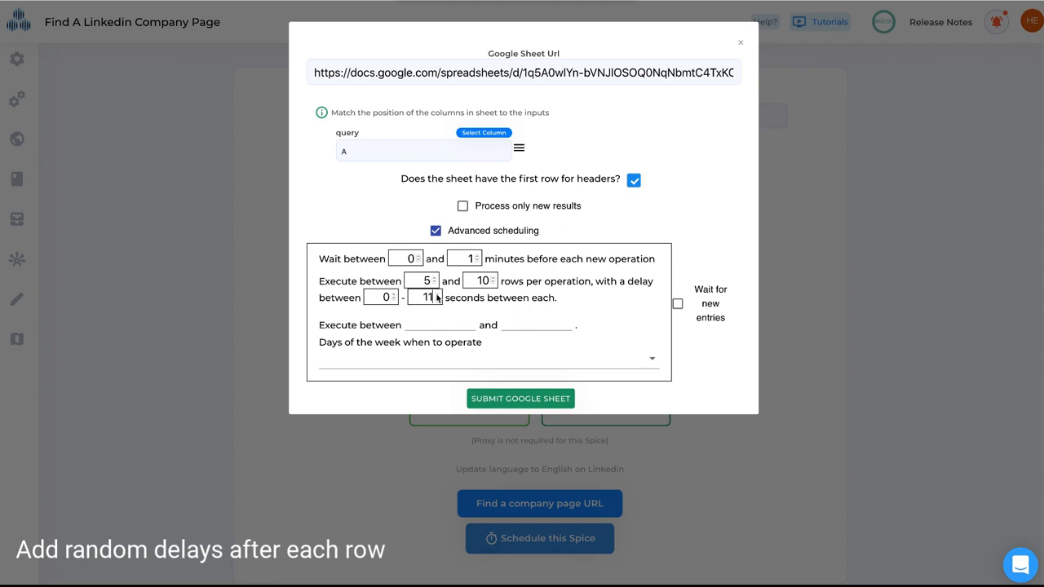
left_click(433, 291)
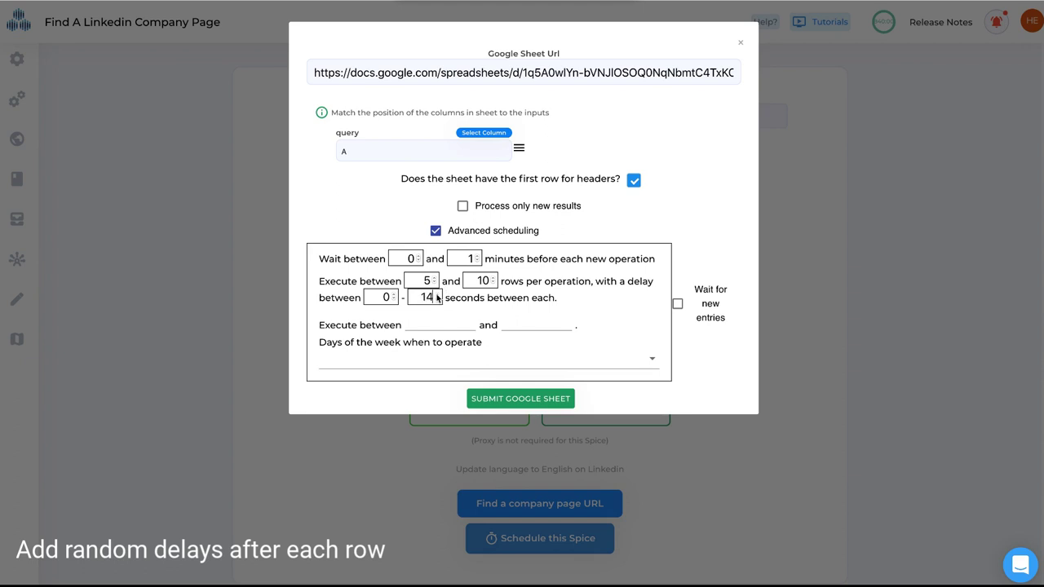
left_click(433, 294)
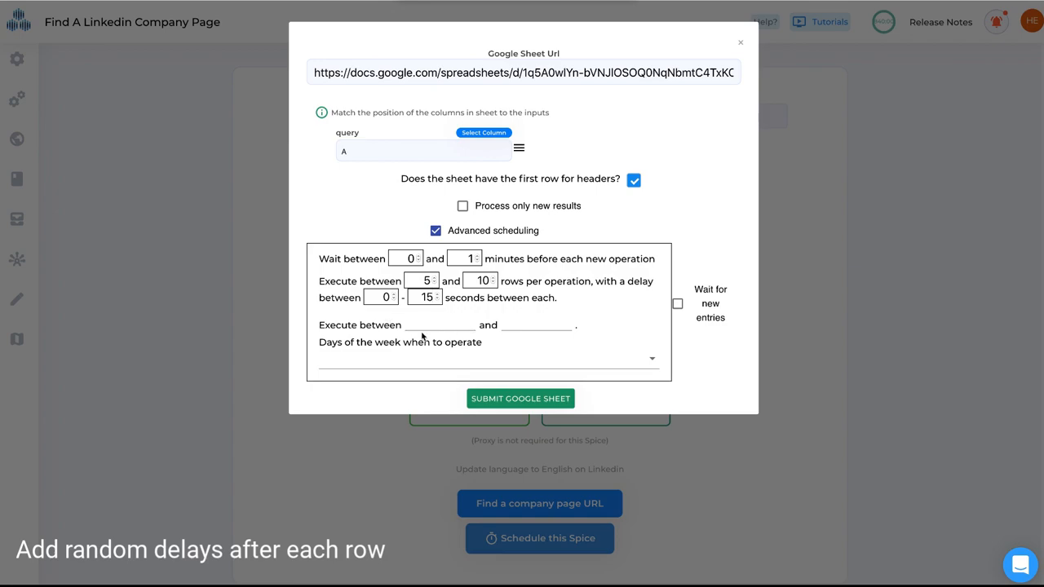
Set the execution window to run from 10:00 AM to 06:00 PM
left_click(440, 325)
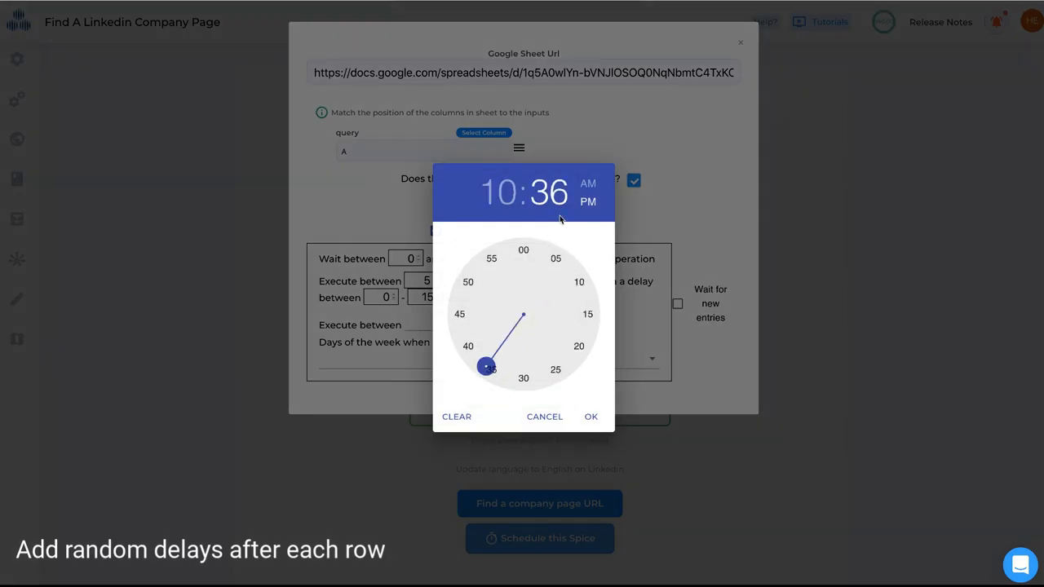
left_click(523, 250)
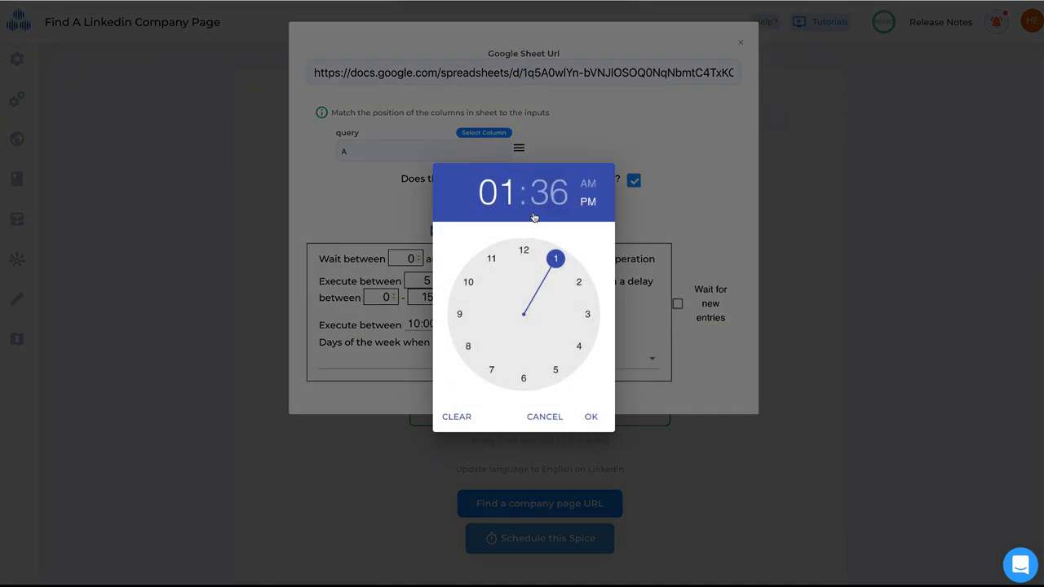
left_click(555, 260)
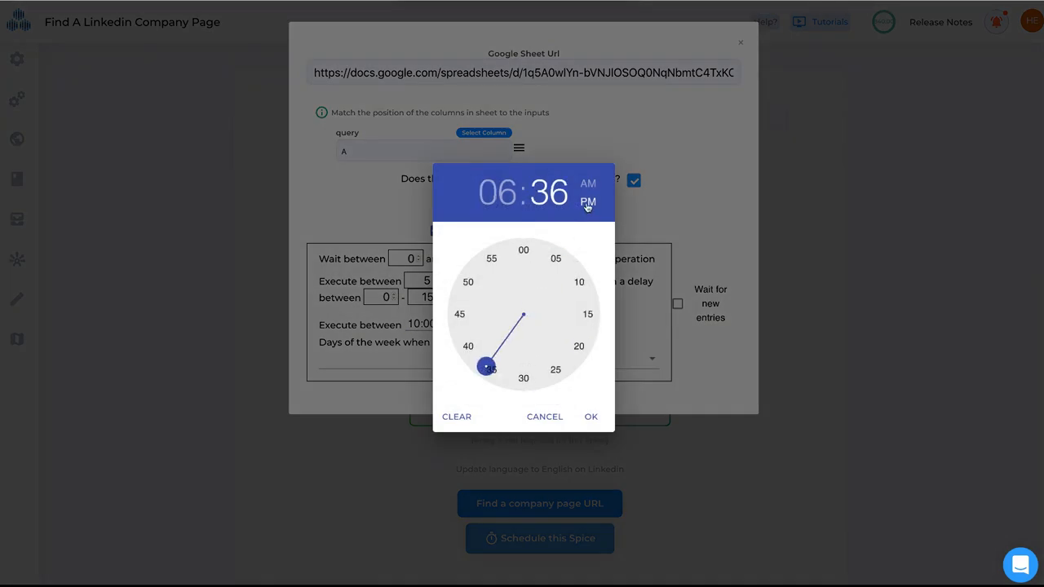
left_click(523, 249)
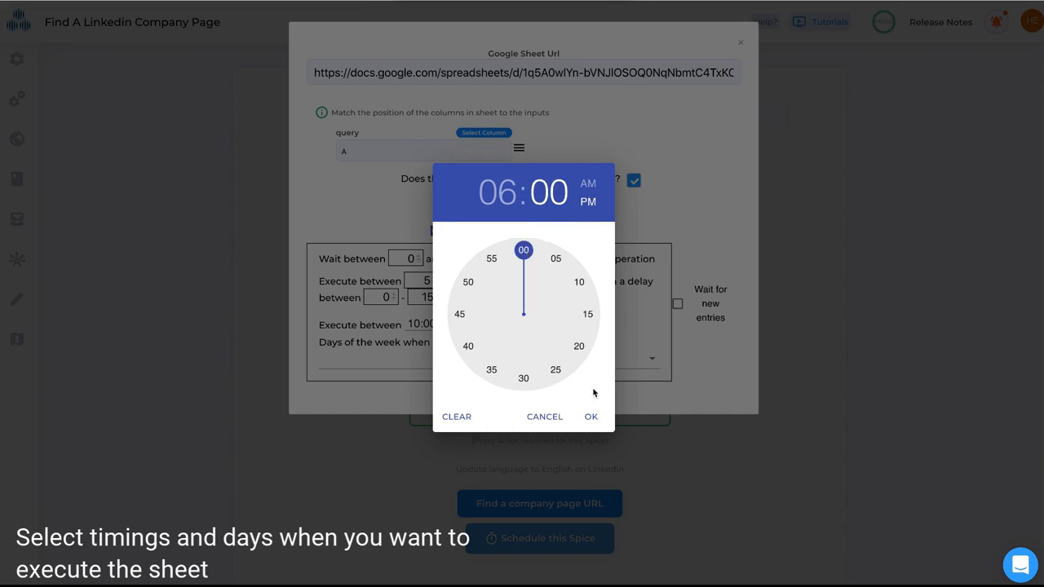
left_click(590, 416)
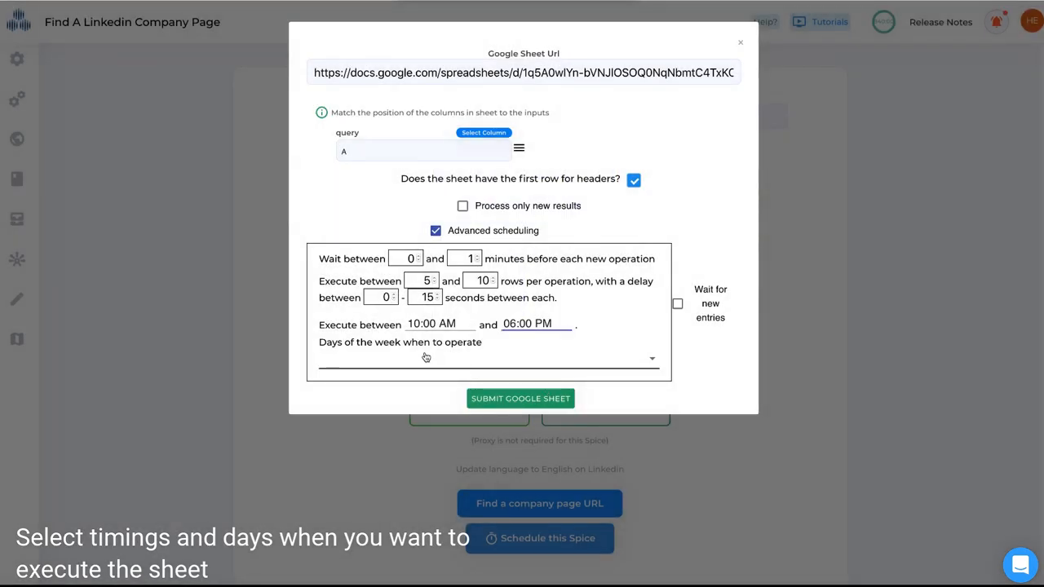
mouse_move(405, 361)
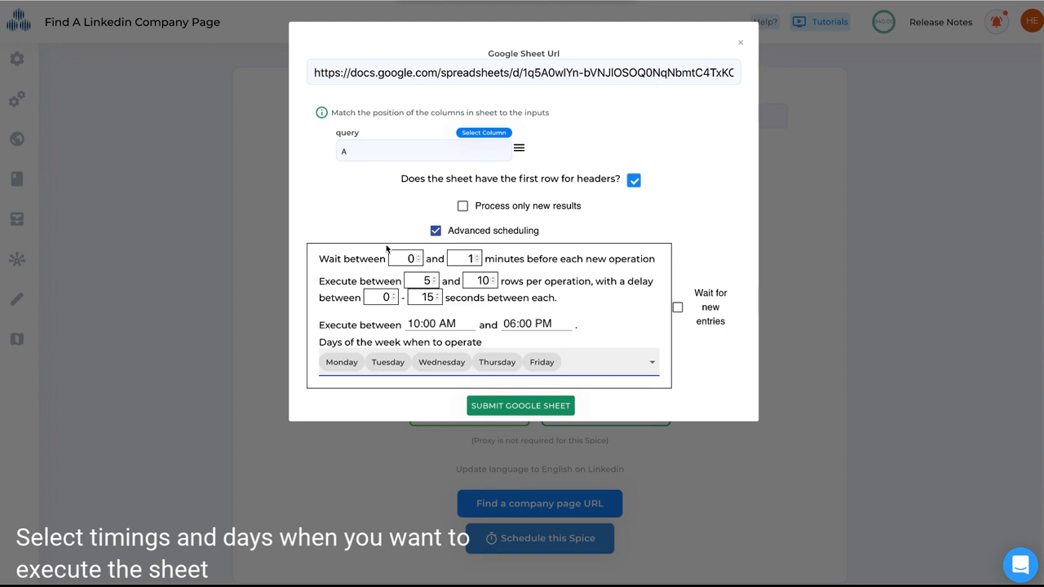
mouse_move(387, 223)
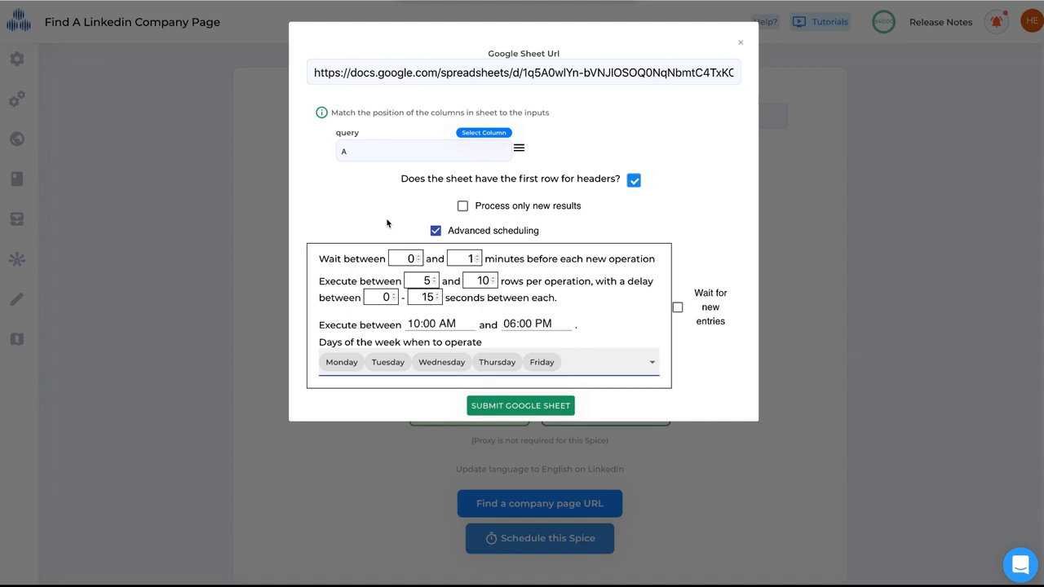
mouse_move(294, 295)
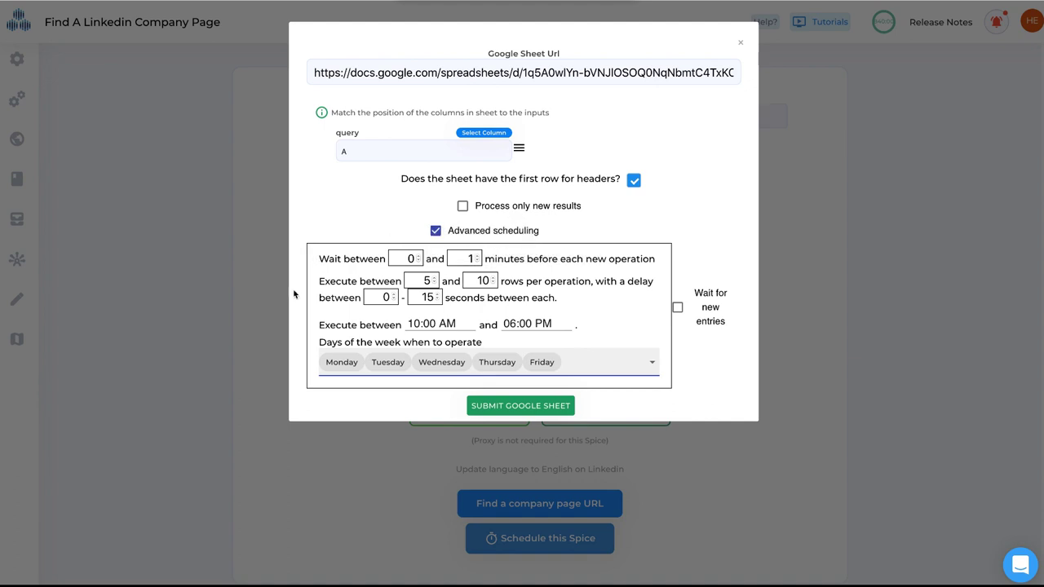
mouse_move(340, 319)
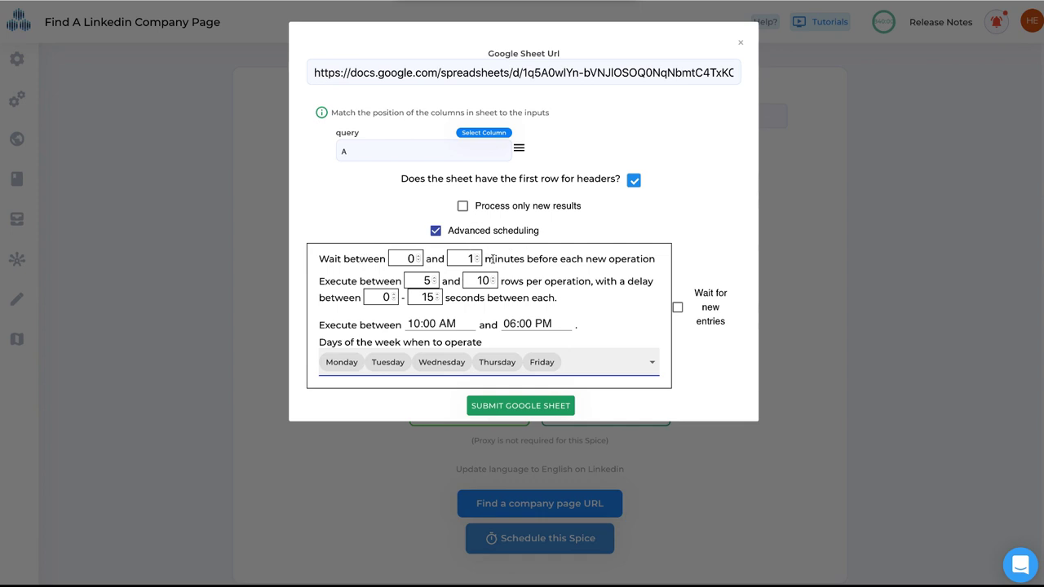
mouse_move(375, 228)
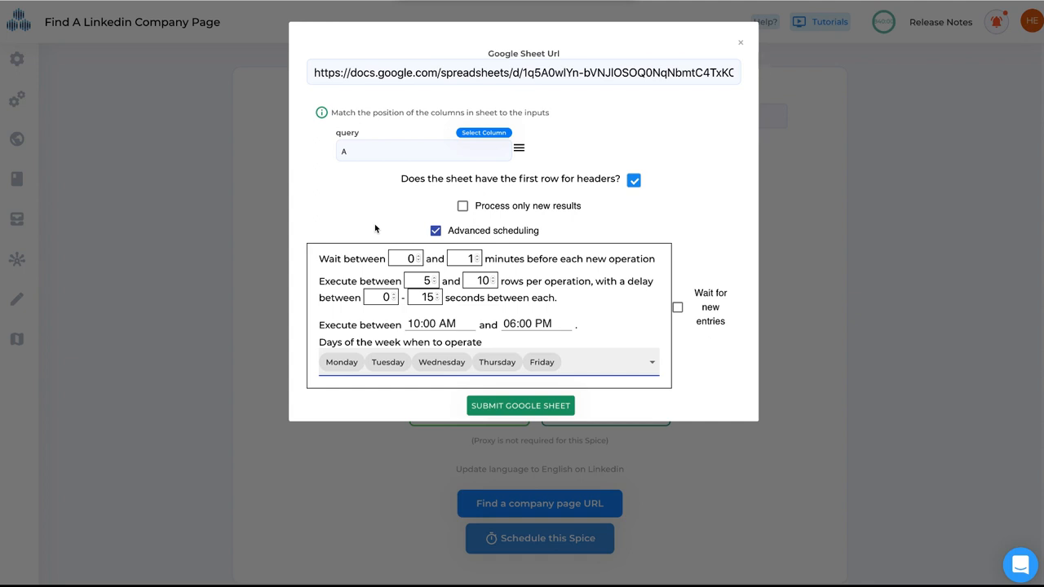
mouse_move(516, 171)
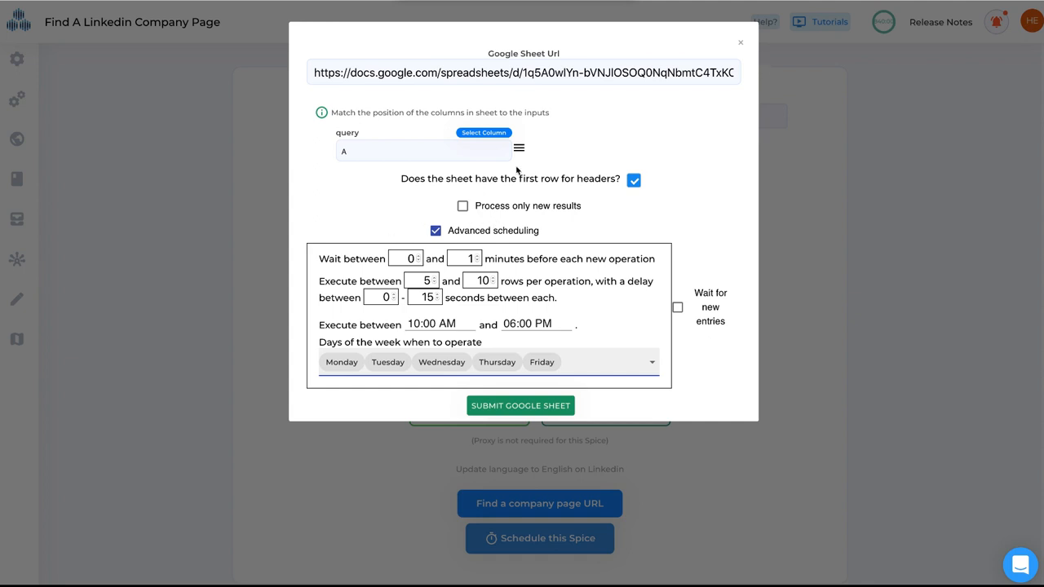
mouse_move(466, 144)
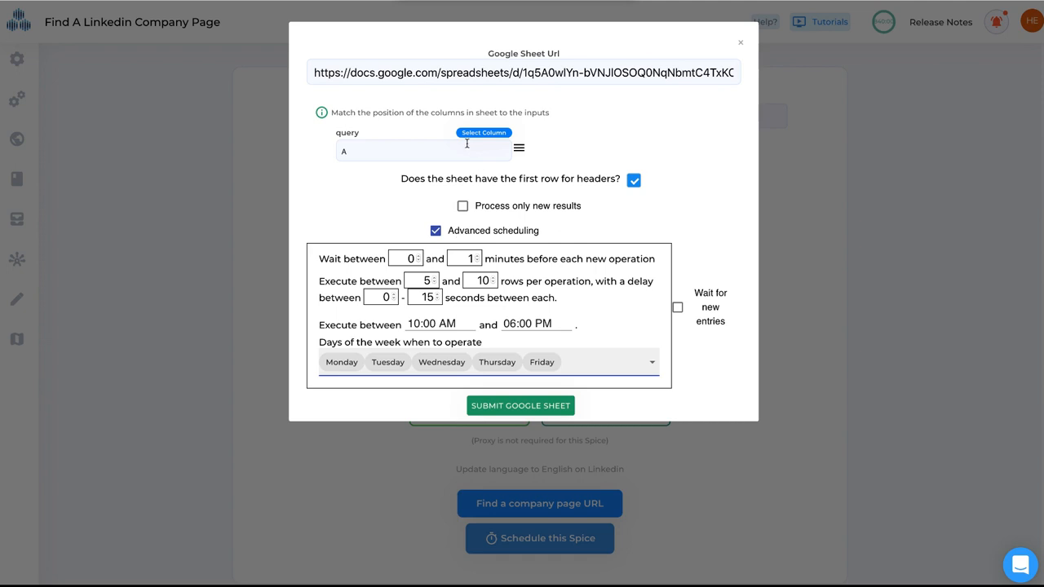
mouse_move(346, 260)
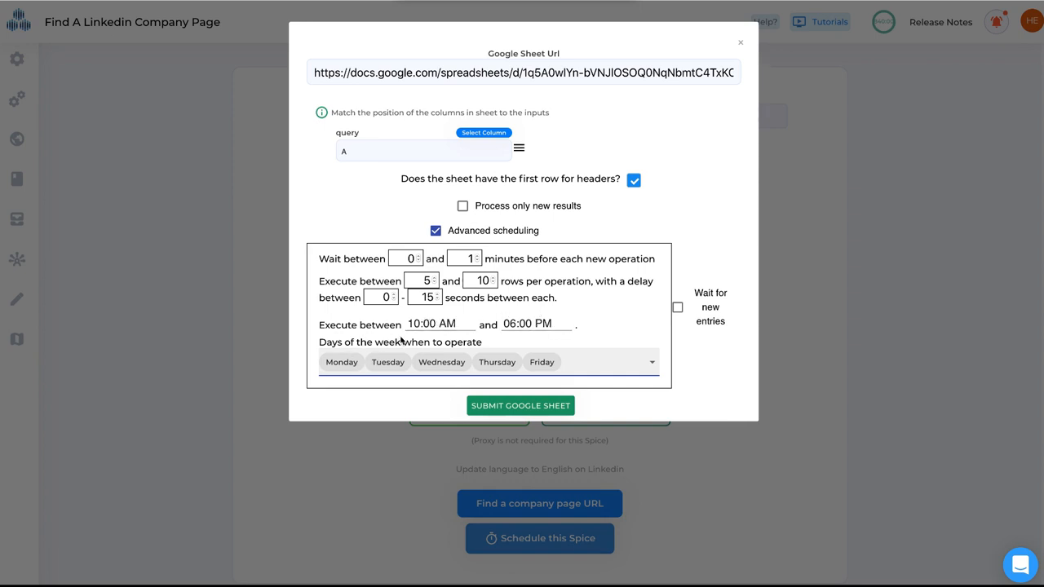
mouse_move(561, 360)
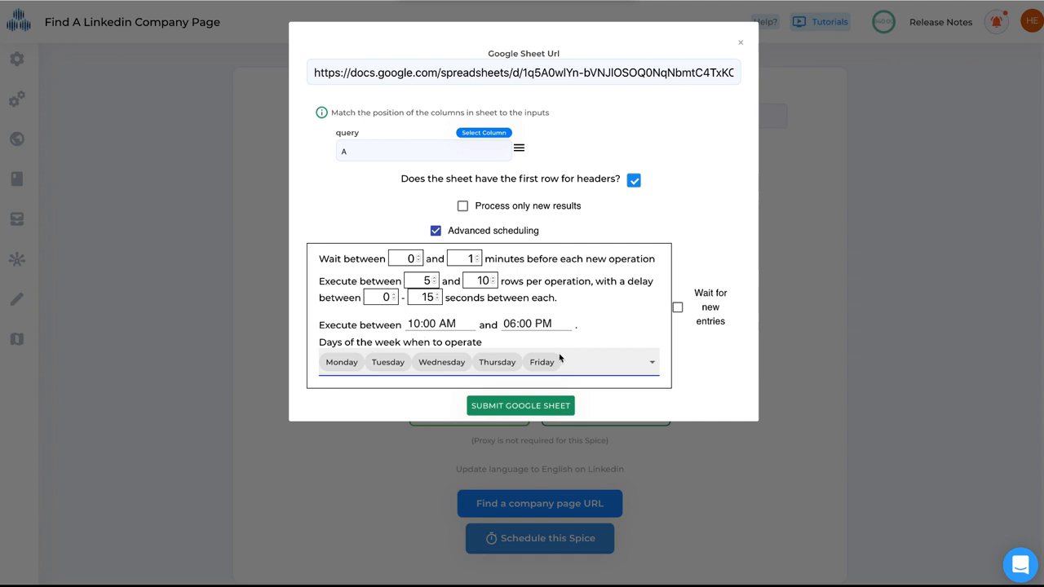
mouse_move(579, 363)
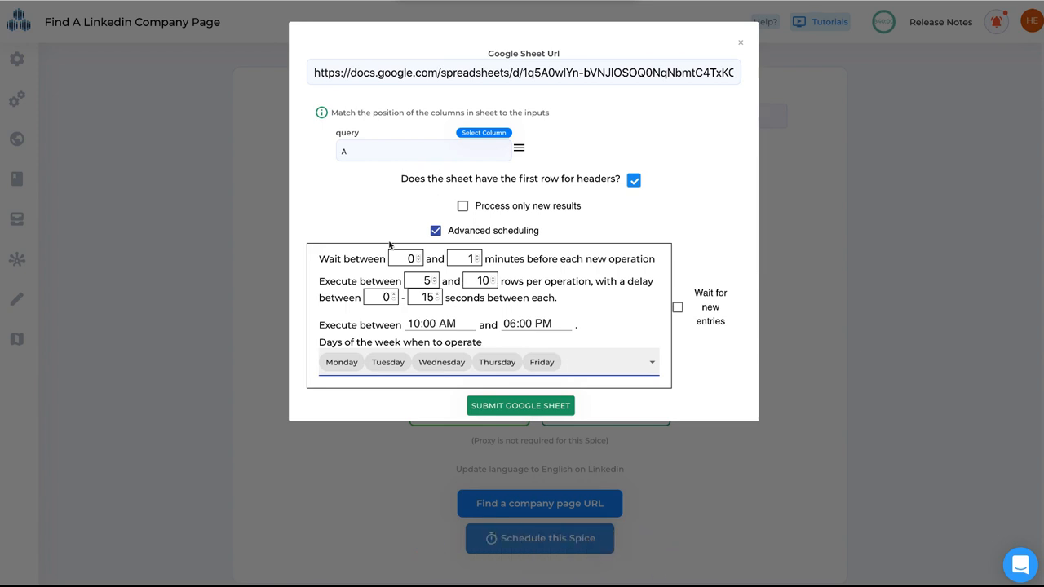
mouse_move(378, 199)
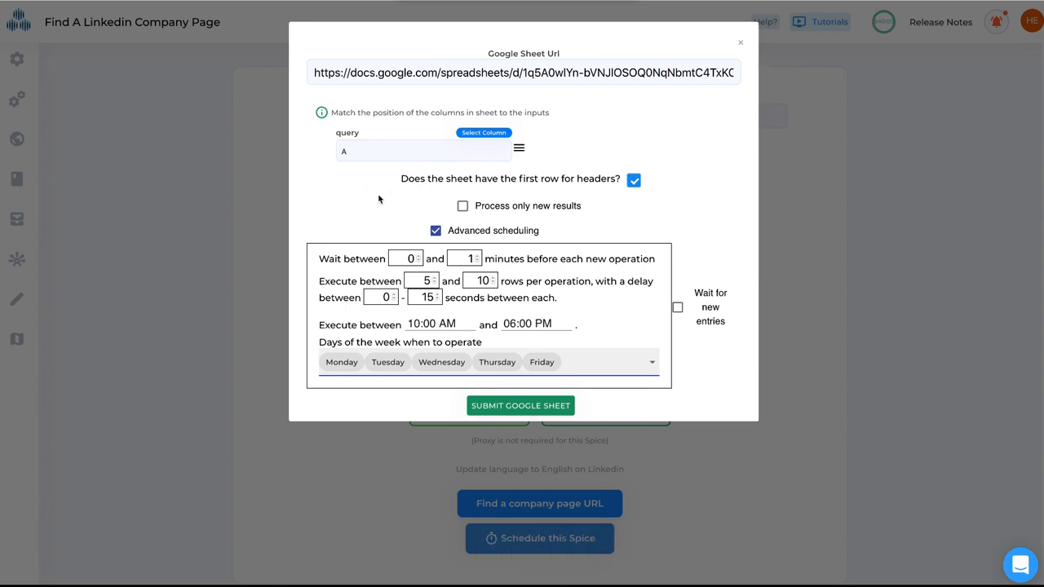